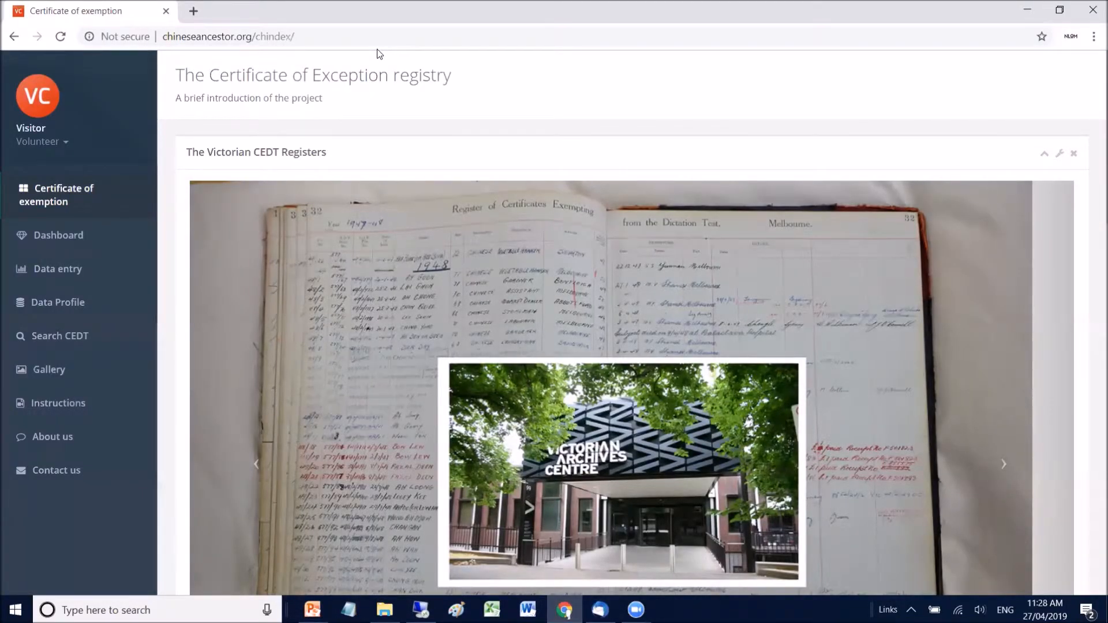
mouse_move(58, 268)
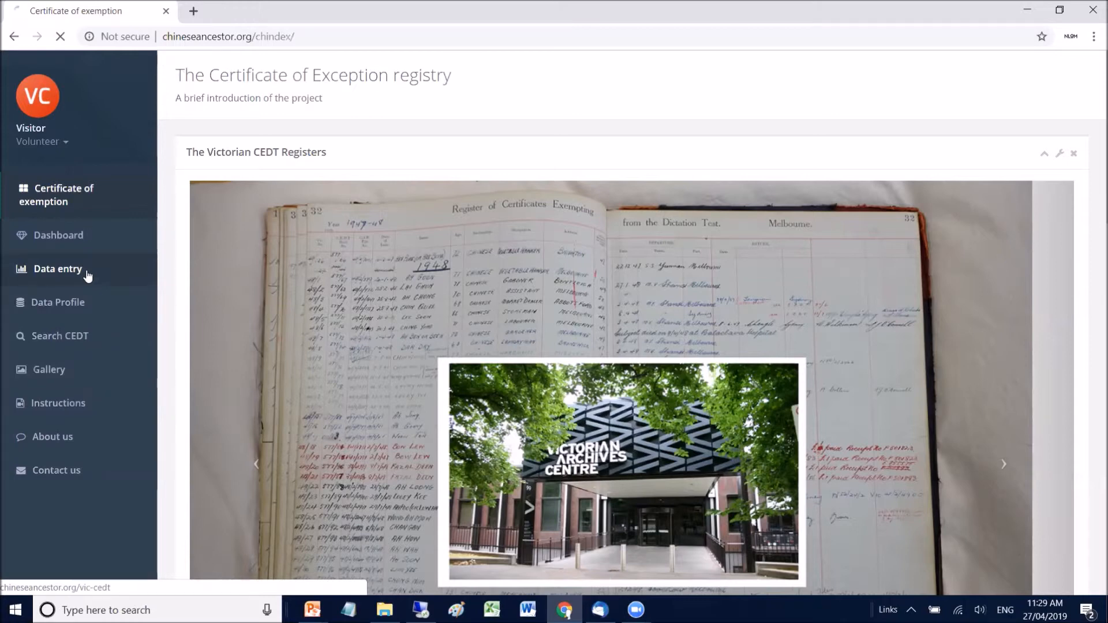
Go to the Data entry section for the Victorian CEDT registers.
left_click(58, 269)
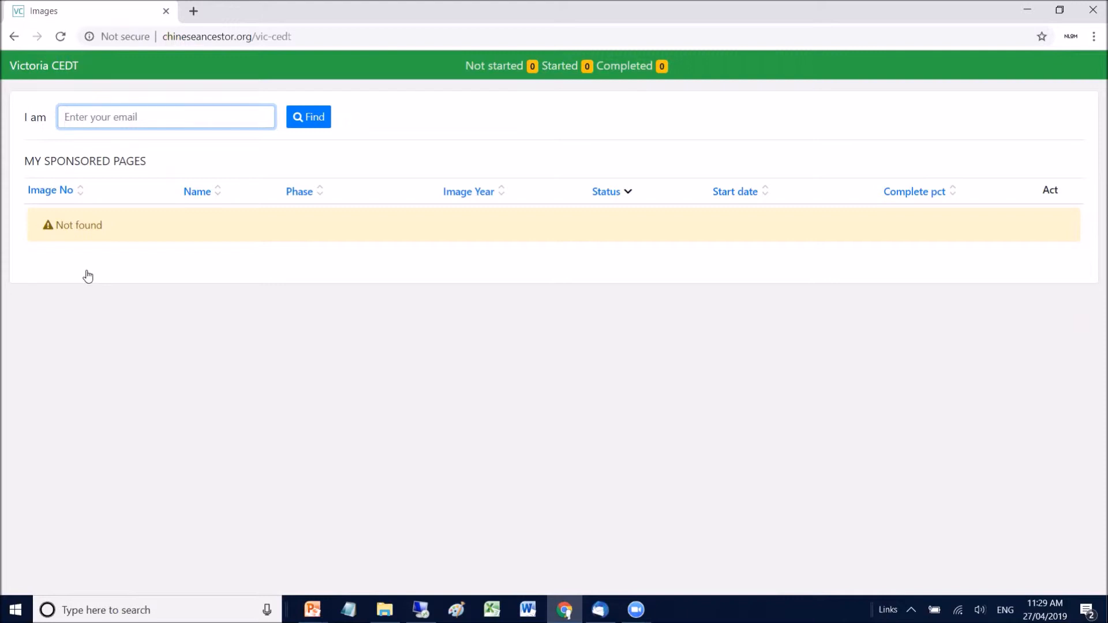
mouse_move(117, 238)
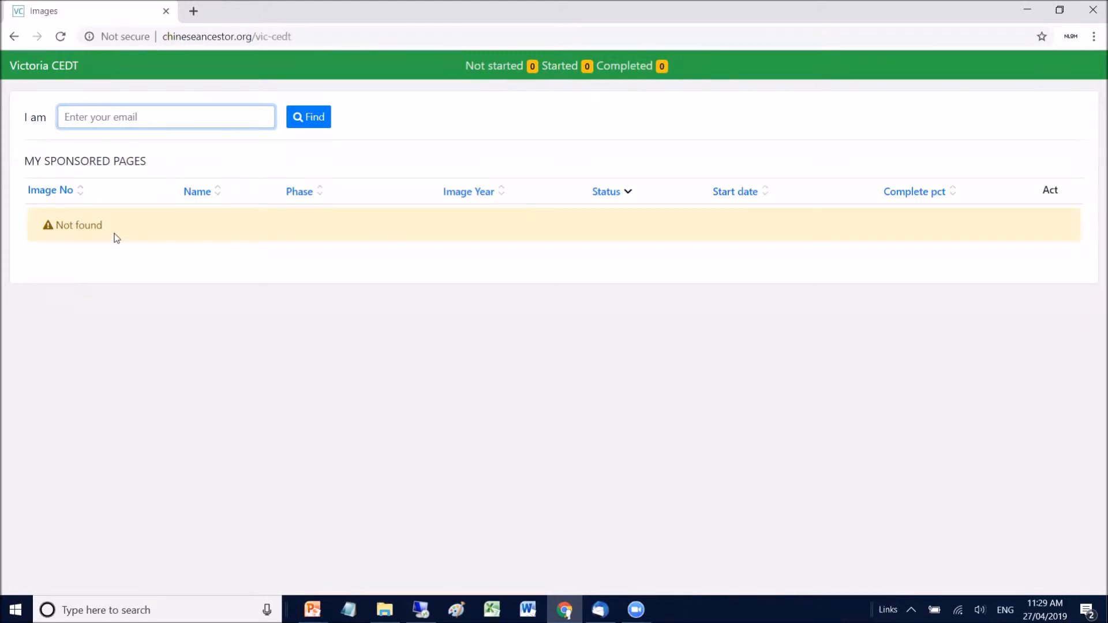
left_click(166, 116)
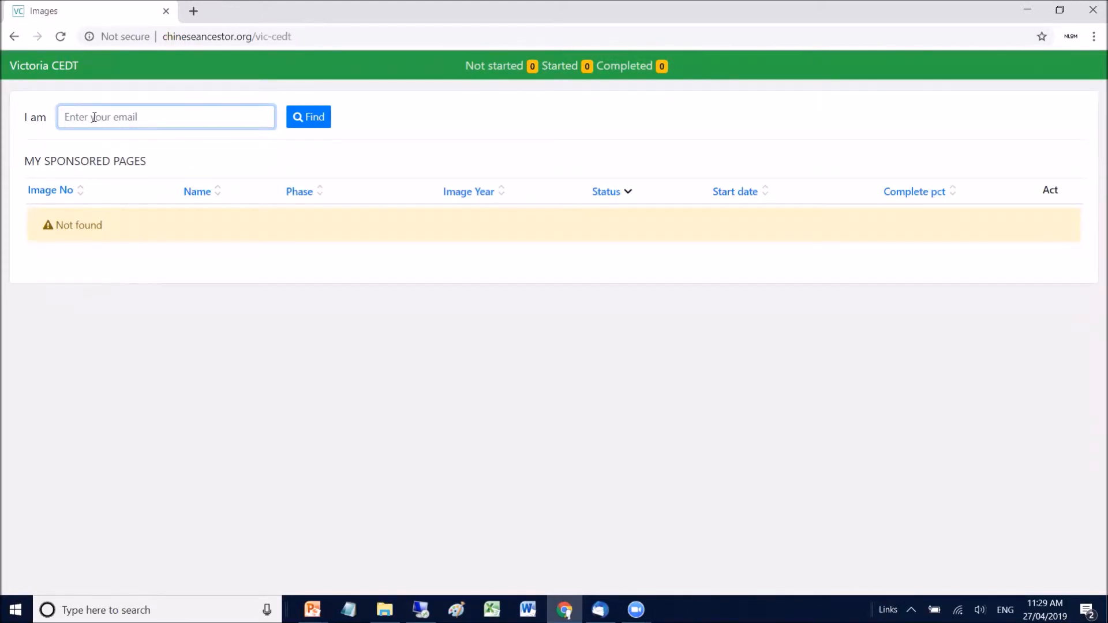
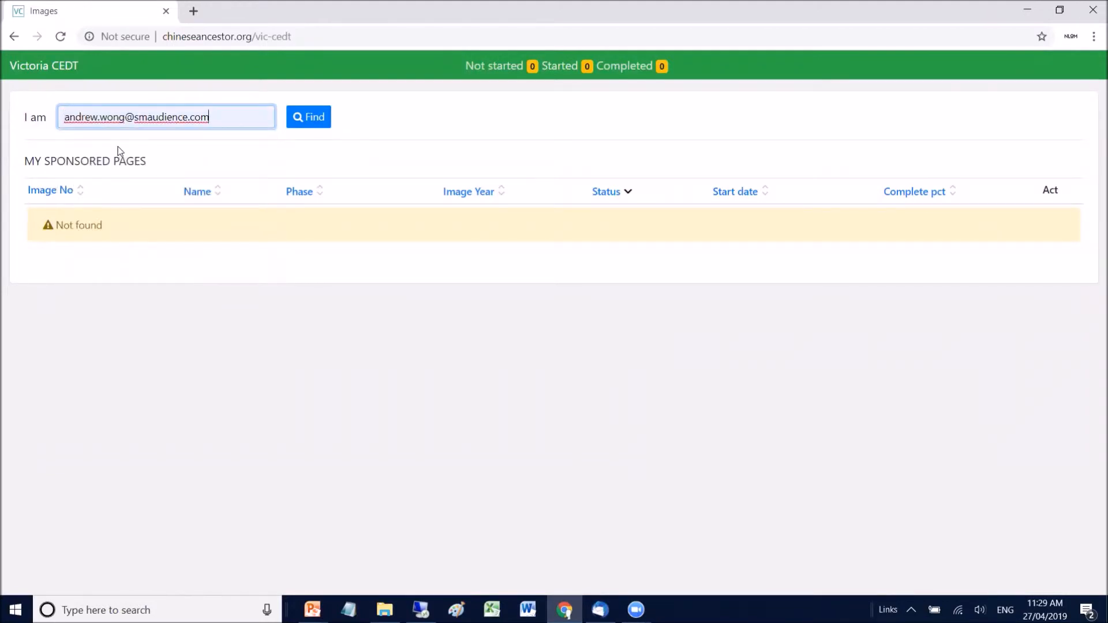
left_click(309, 116)
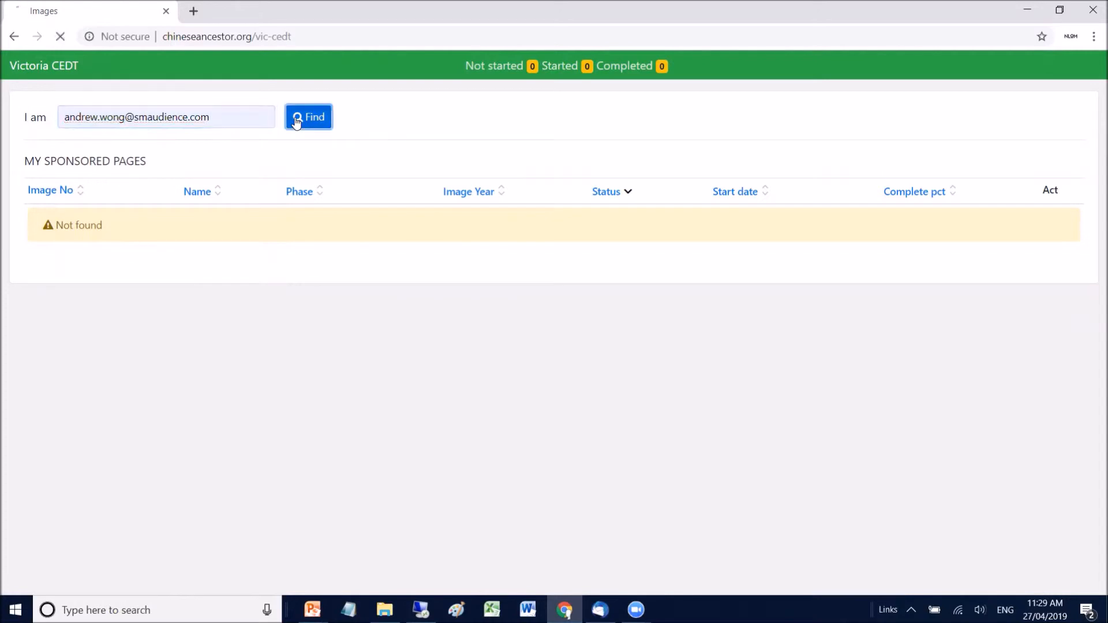
left_click(308, 116)
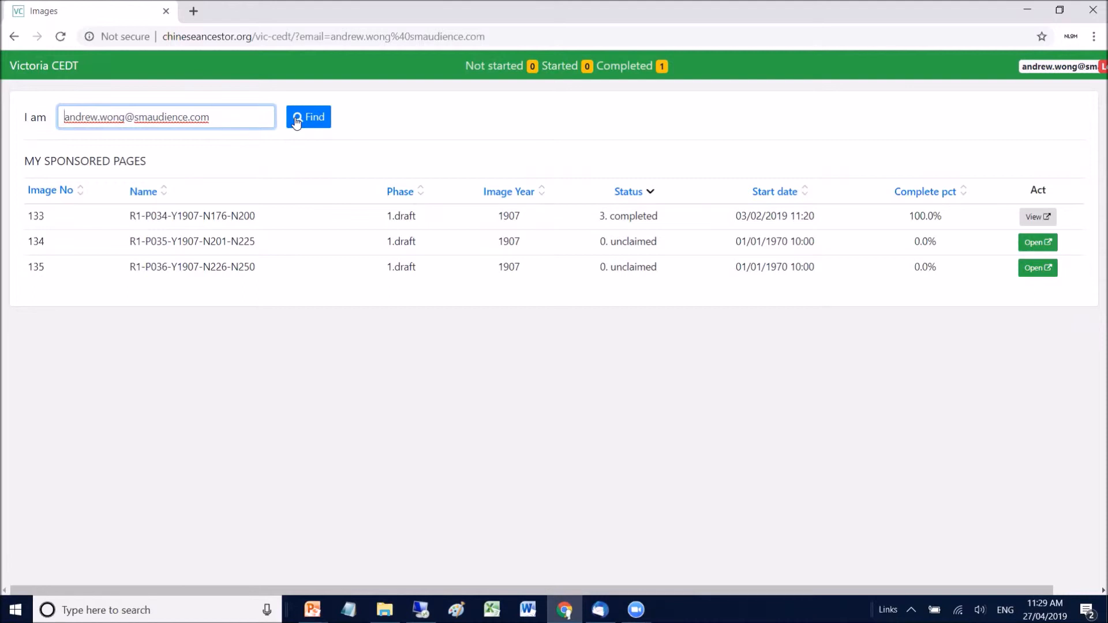
mouse_move(275, 245)
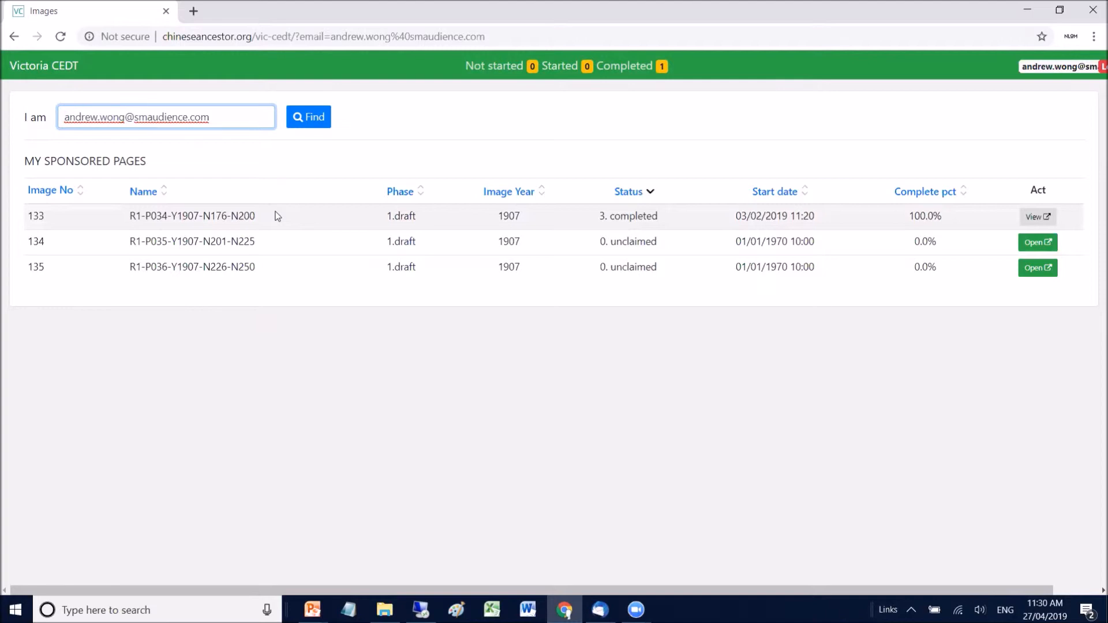
mouse_move(368, 223)
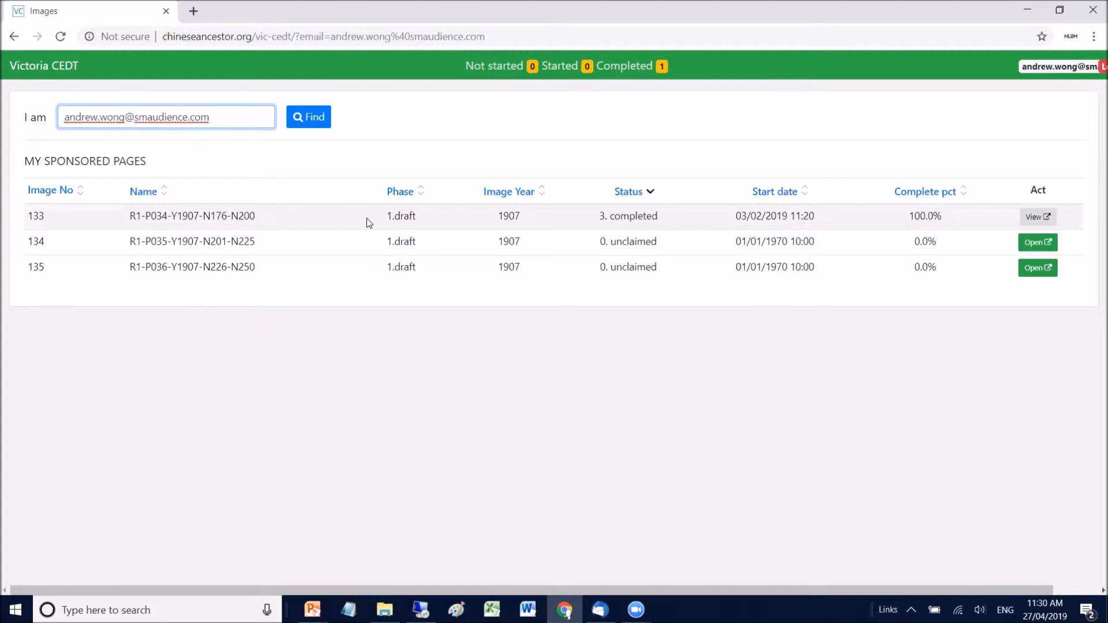
mouse_move(502, 206)
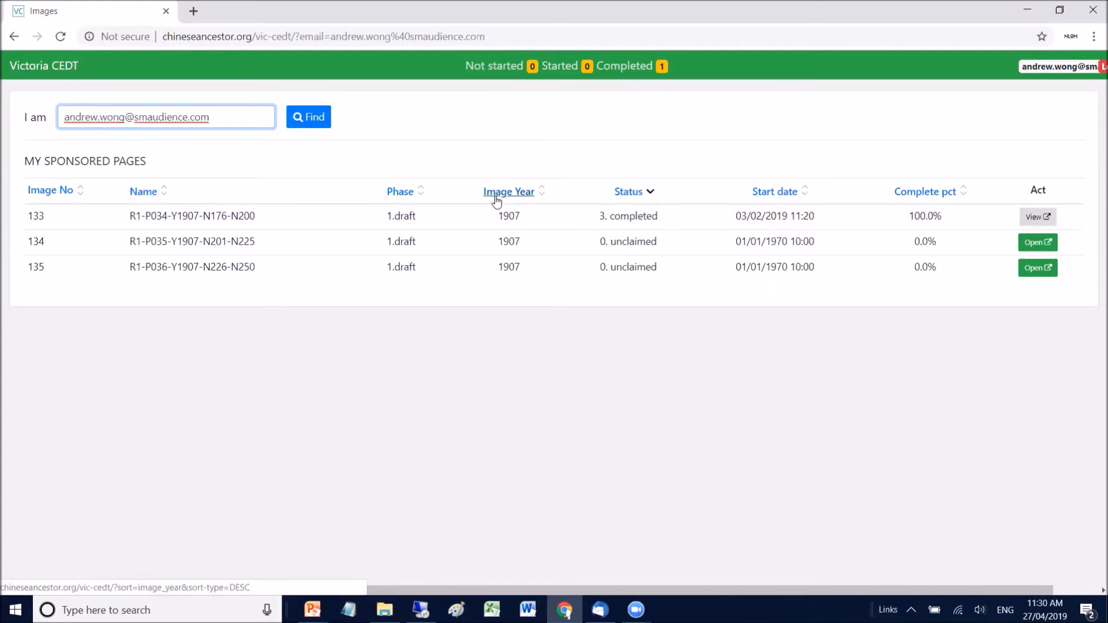
mouse_move(648, 205)
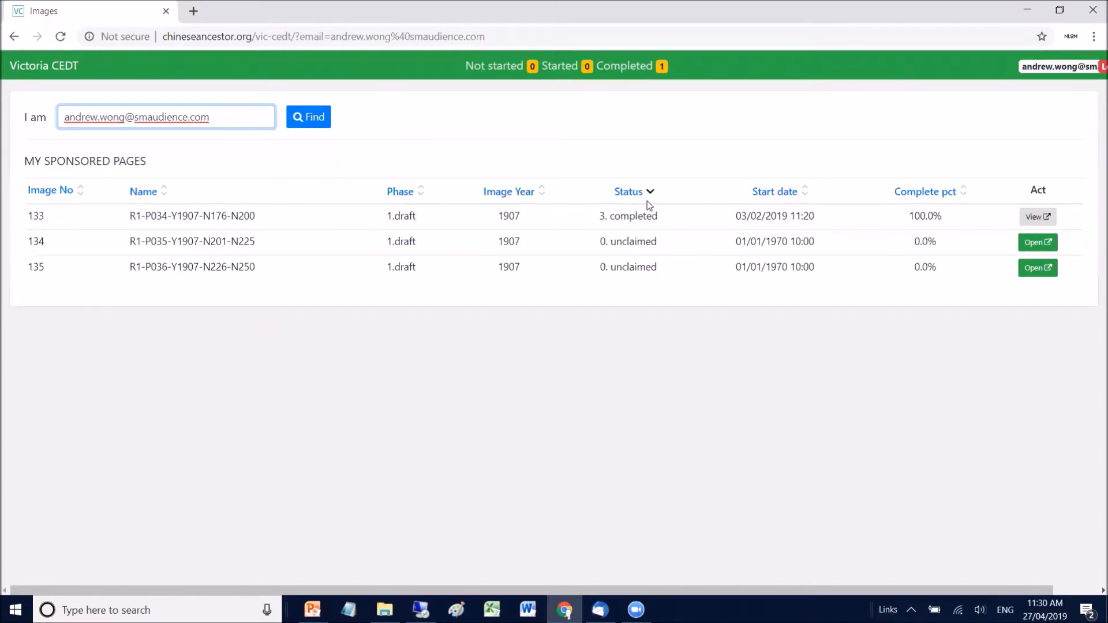
mouse_move(629, 241)
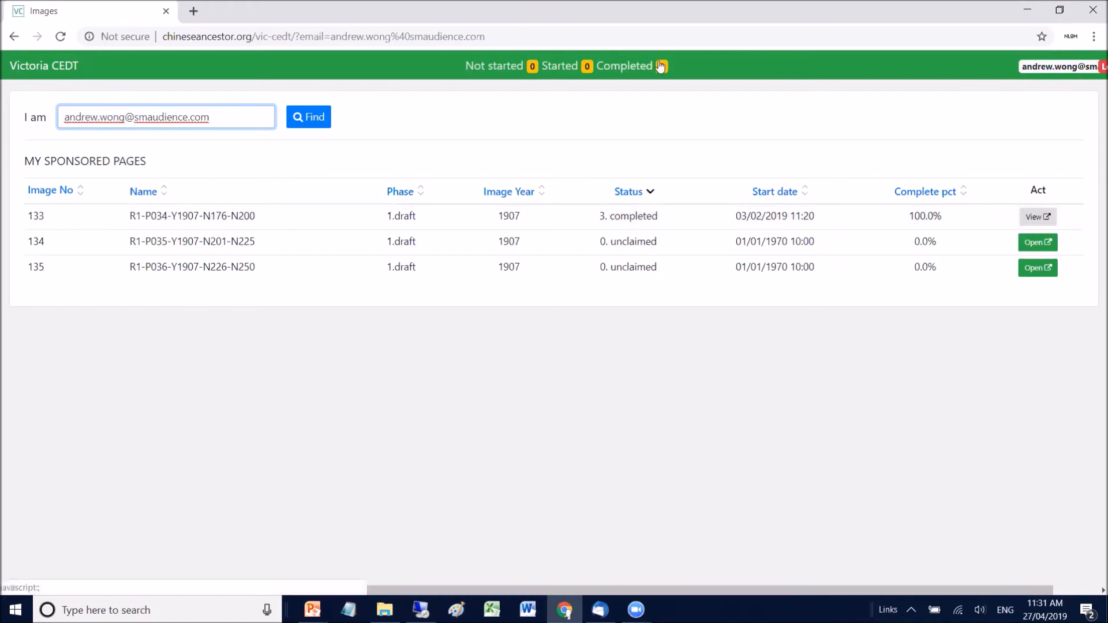
left_click(629, 66)
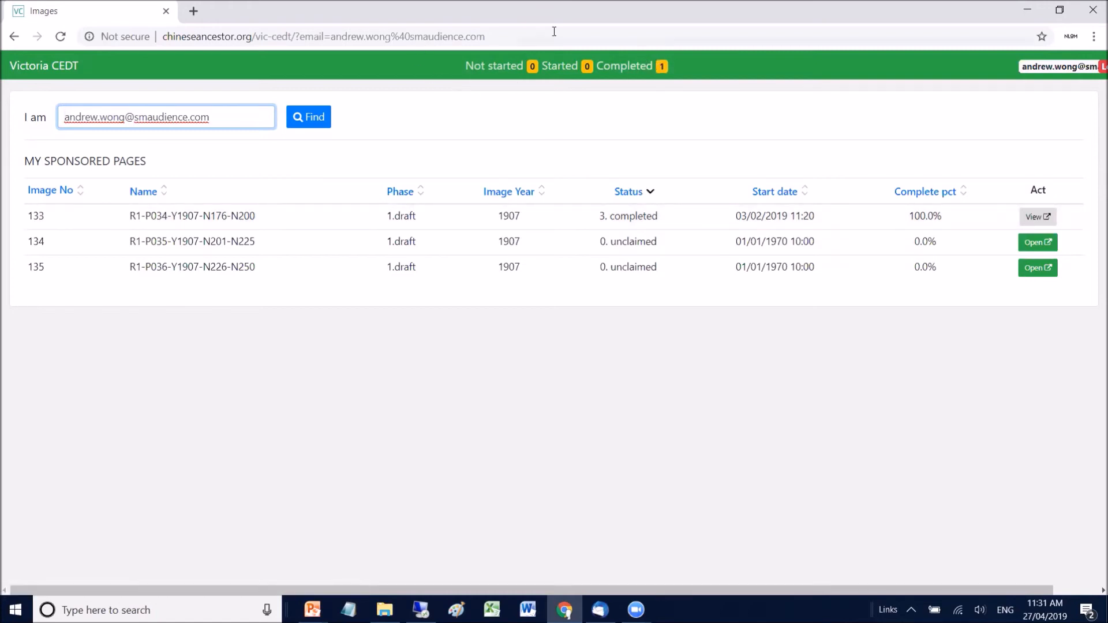
mouse_move(601, 80)
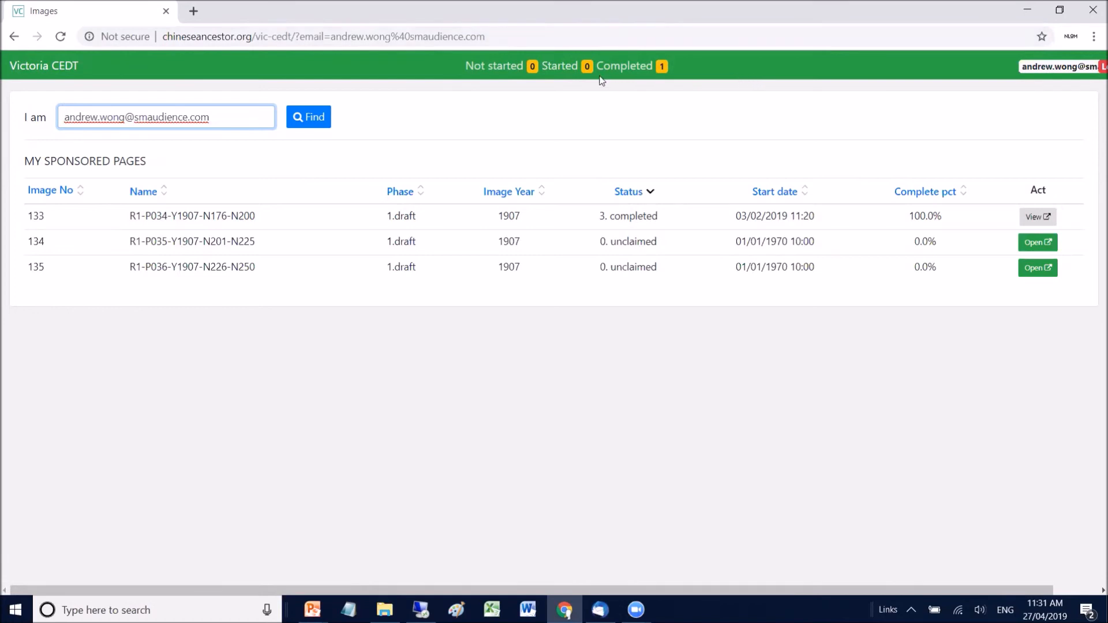
mouse_move(618, 73)
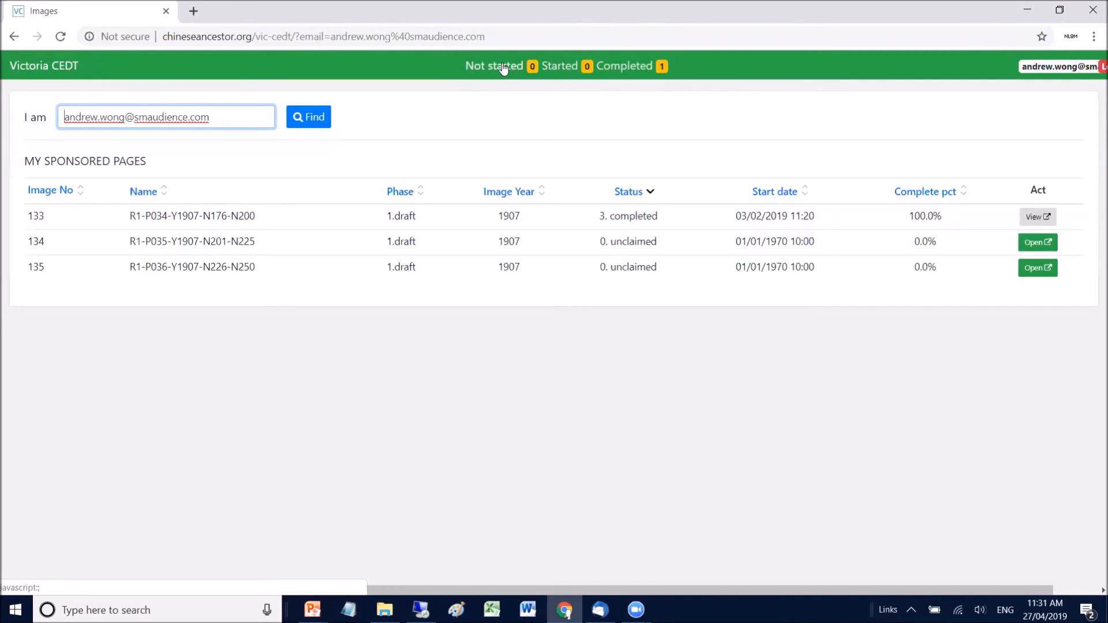
mouse_move(504, 71)
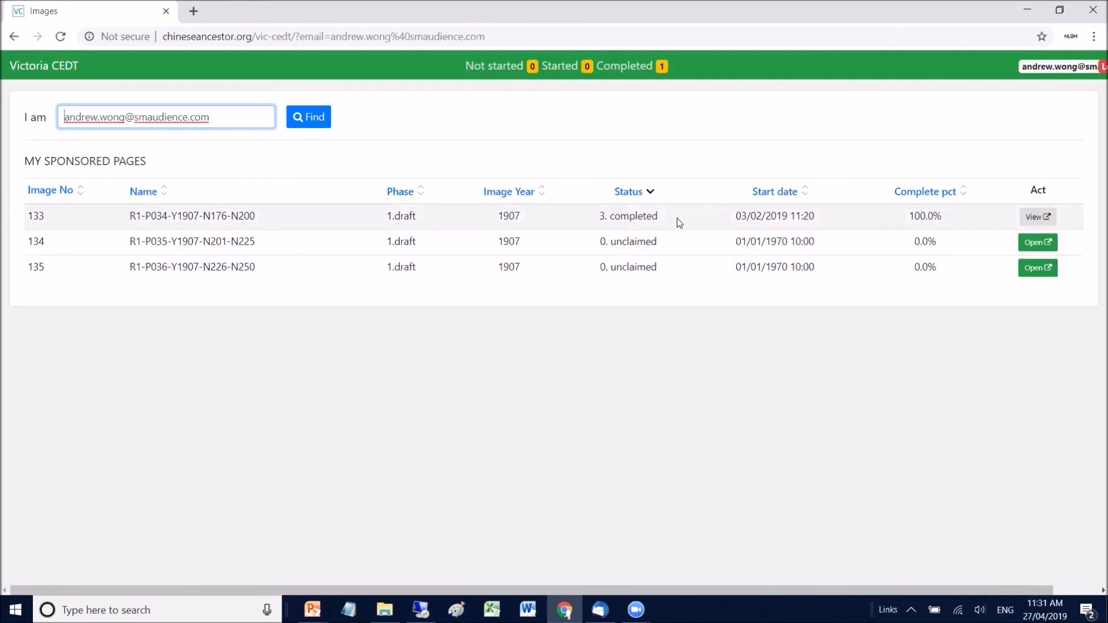
mouse_move(1042, 98)
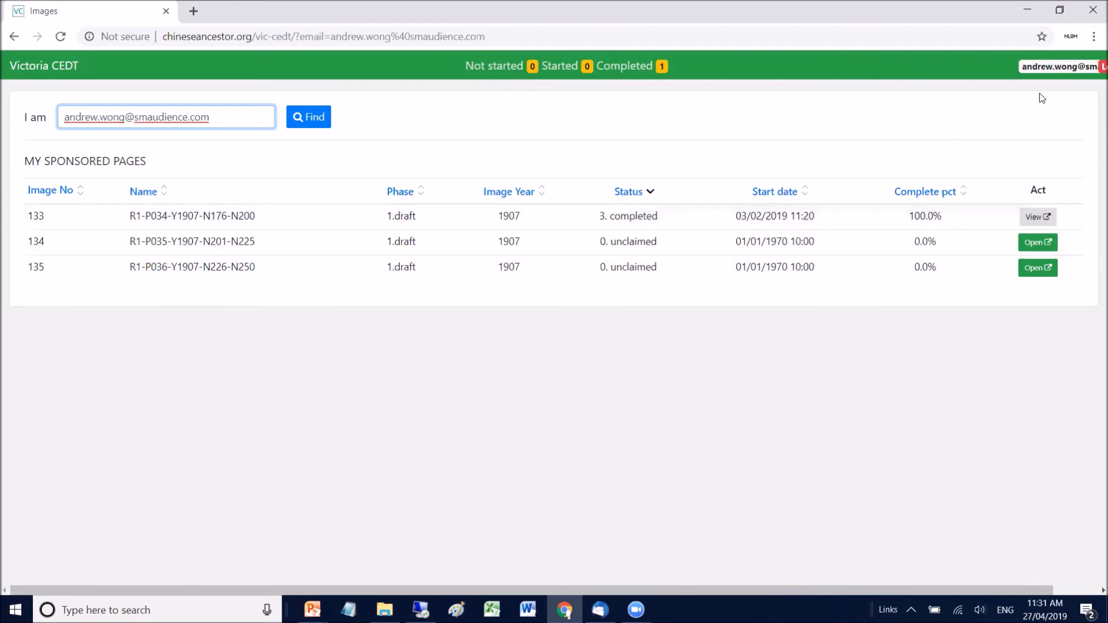
mouse_move(945, 79)
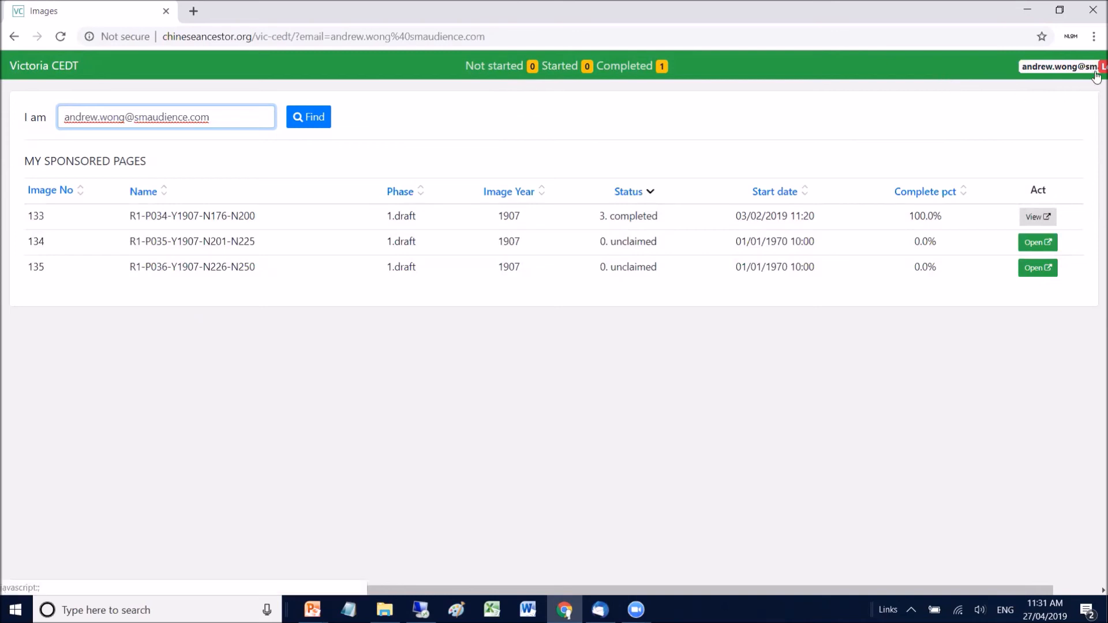
mouse_move(740, 117)
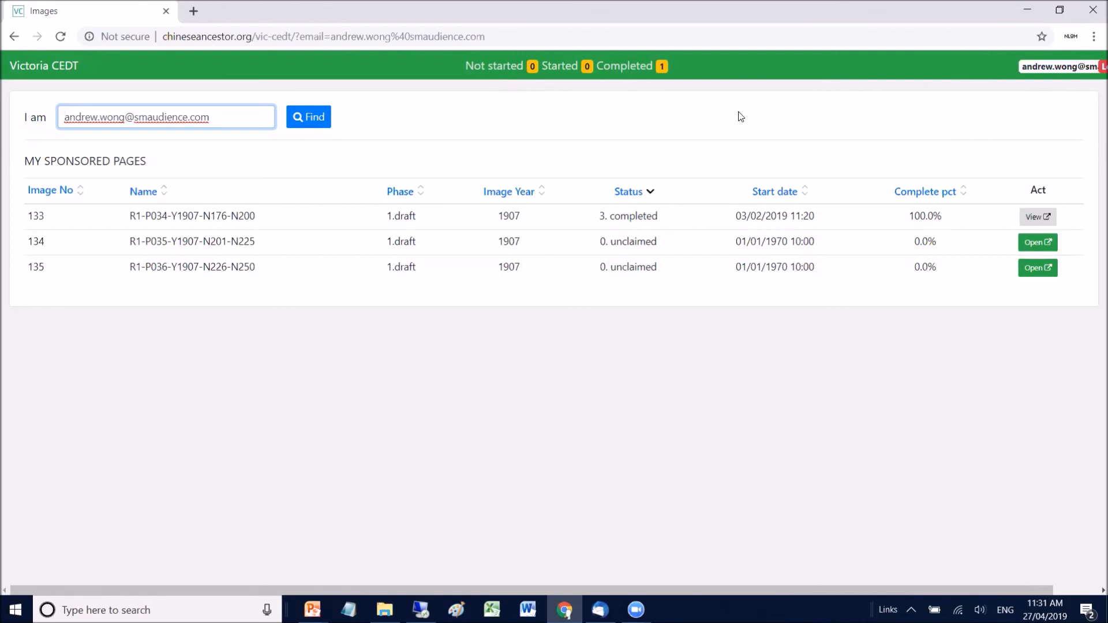
mouse_move(599, 114)
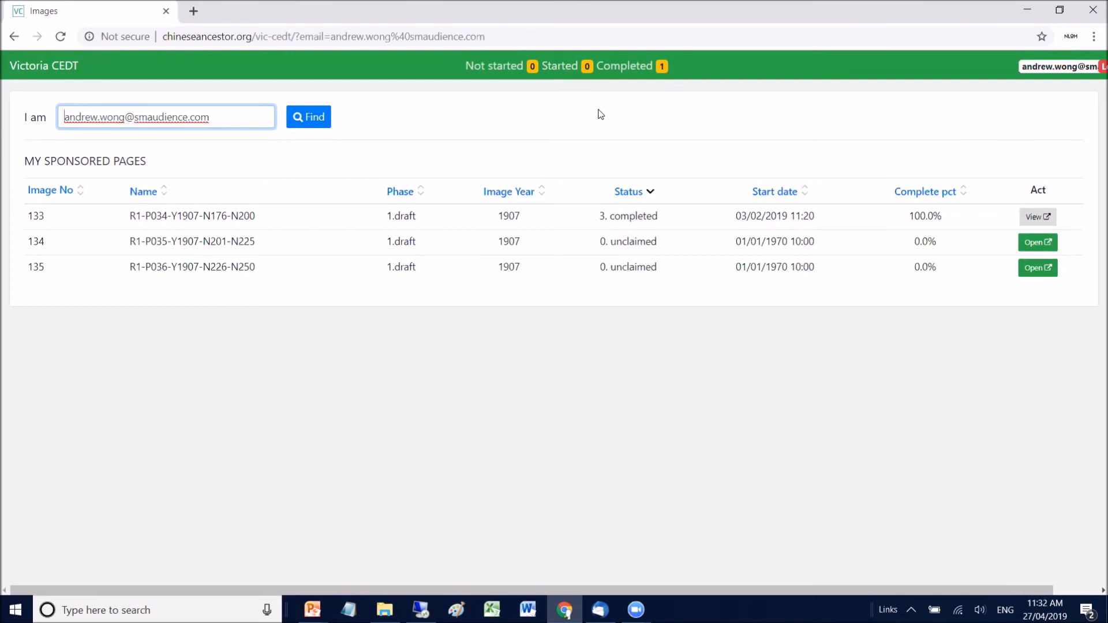
mouse_move(600, 119)
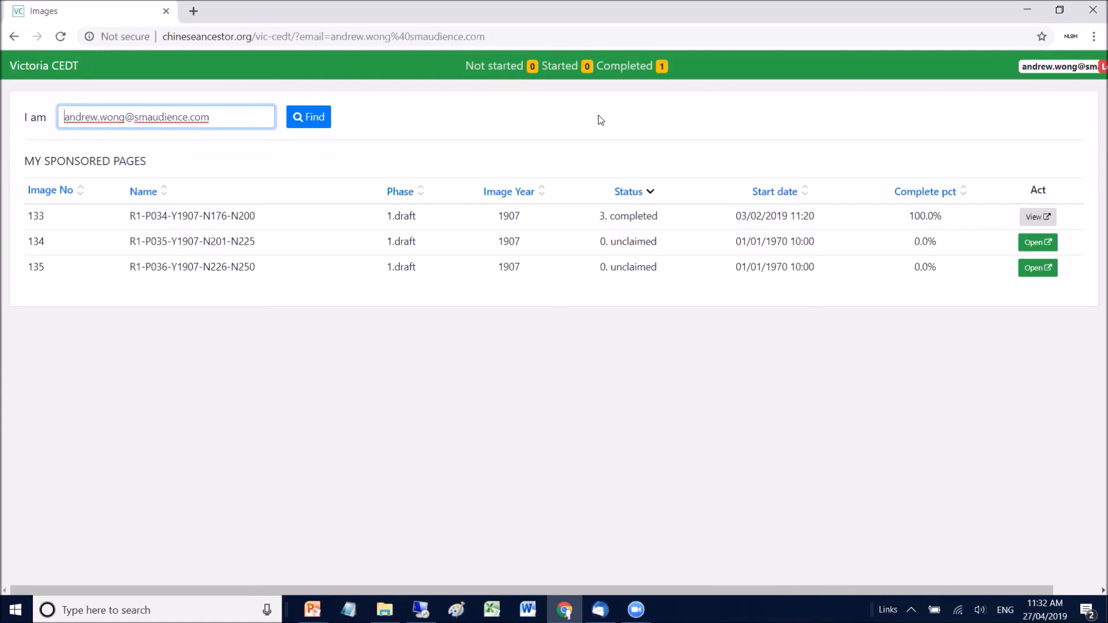
mouse_move(813, 302)
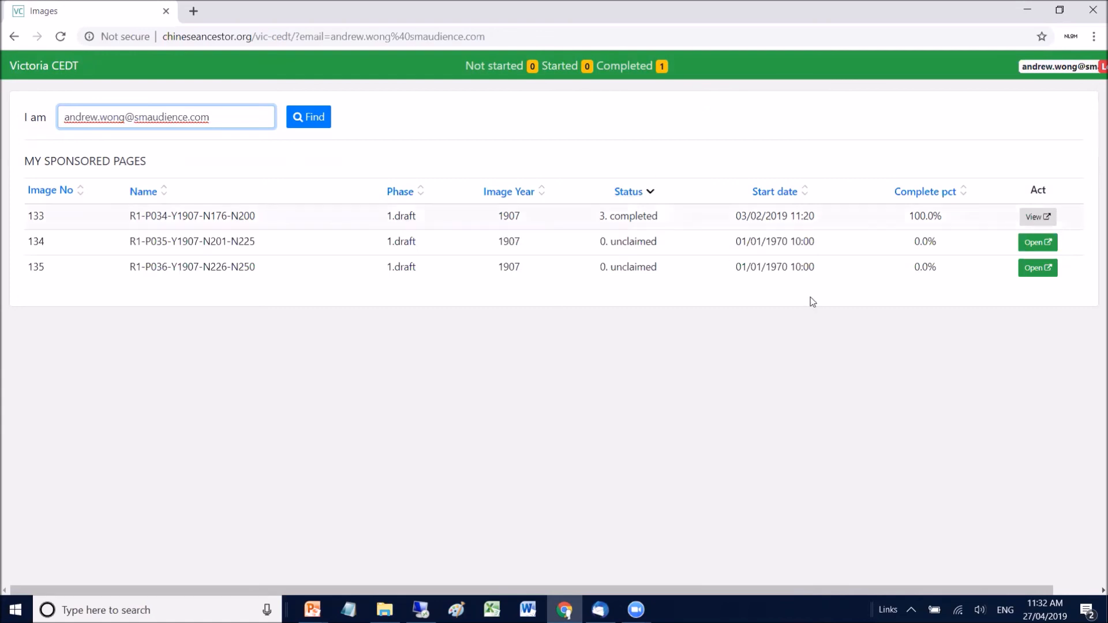
mouse_move(1093, 509)
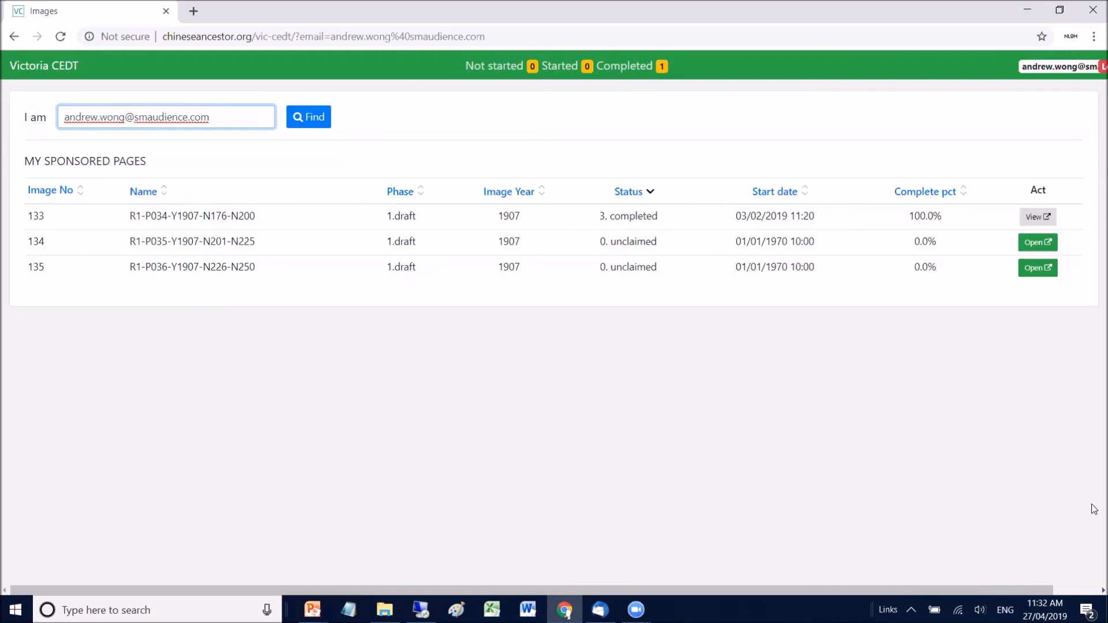